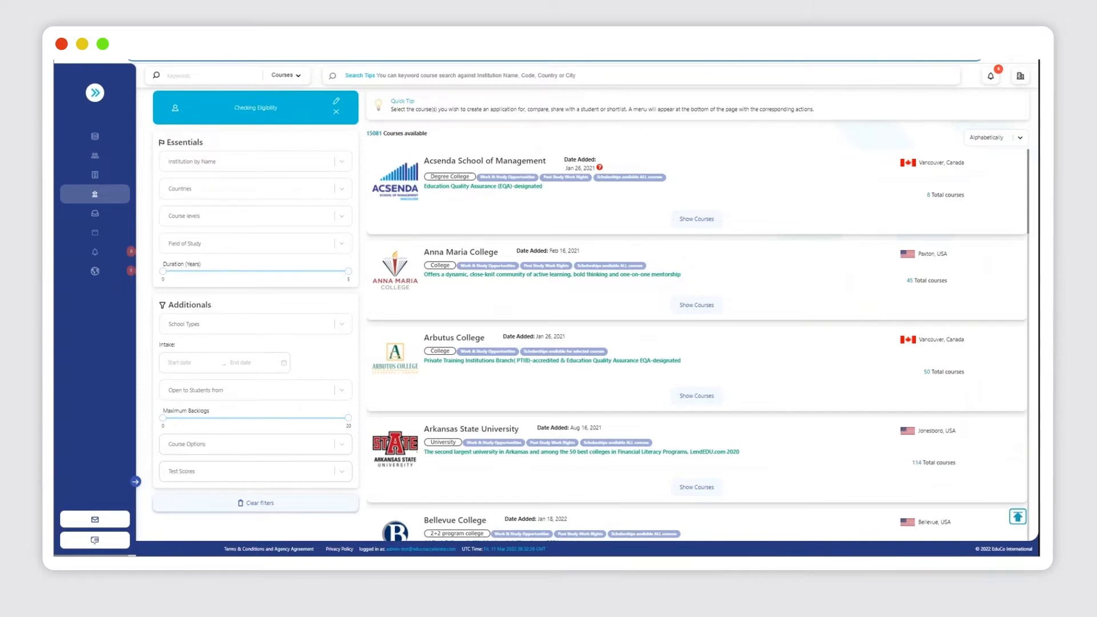
mouse_move(897, 190)
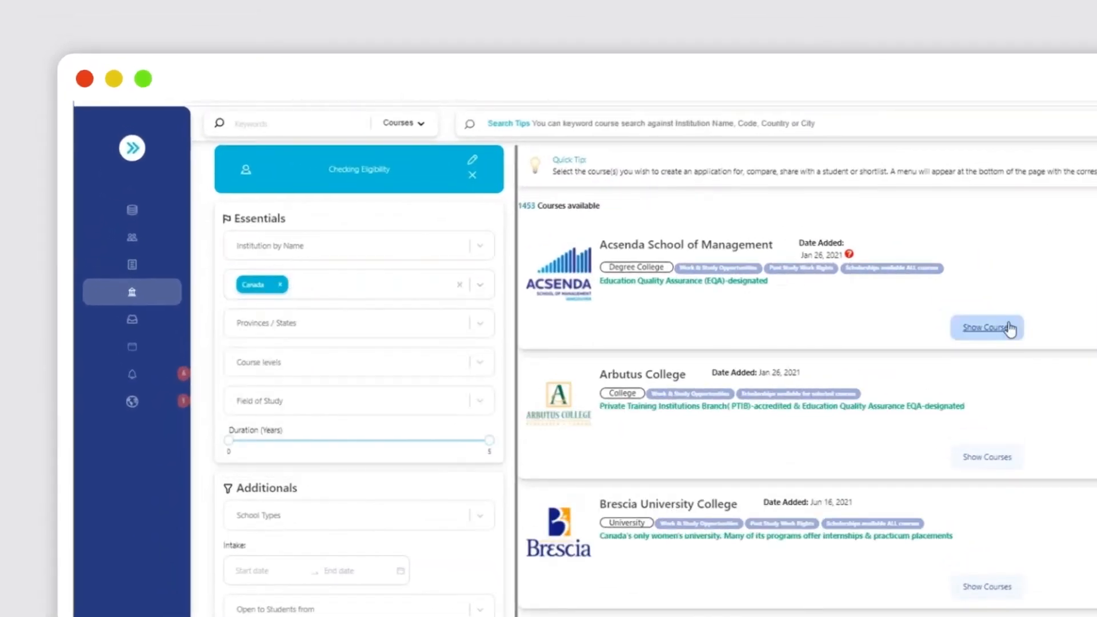
- Show Acsenda's courses, filter Field of Study to Accounting, then show Conestoga College's courses
left_click(985, 326)
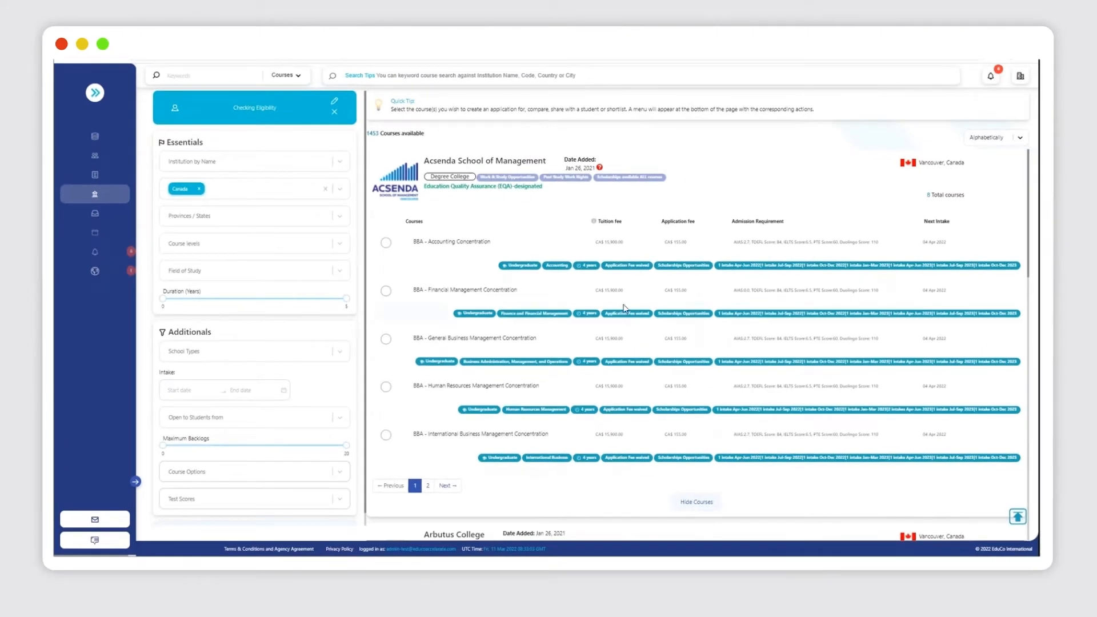
left_click(557, 265)
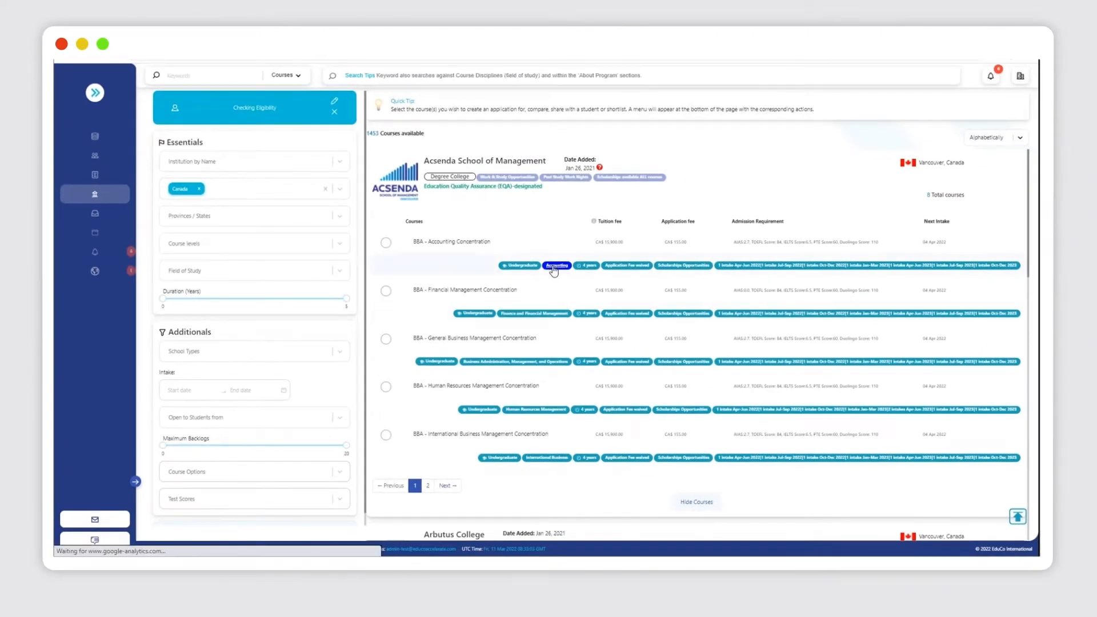
left_click(557, 266)
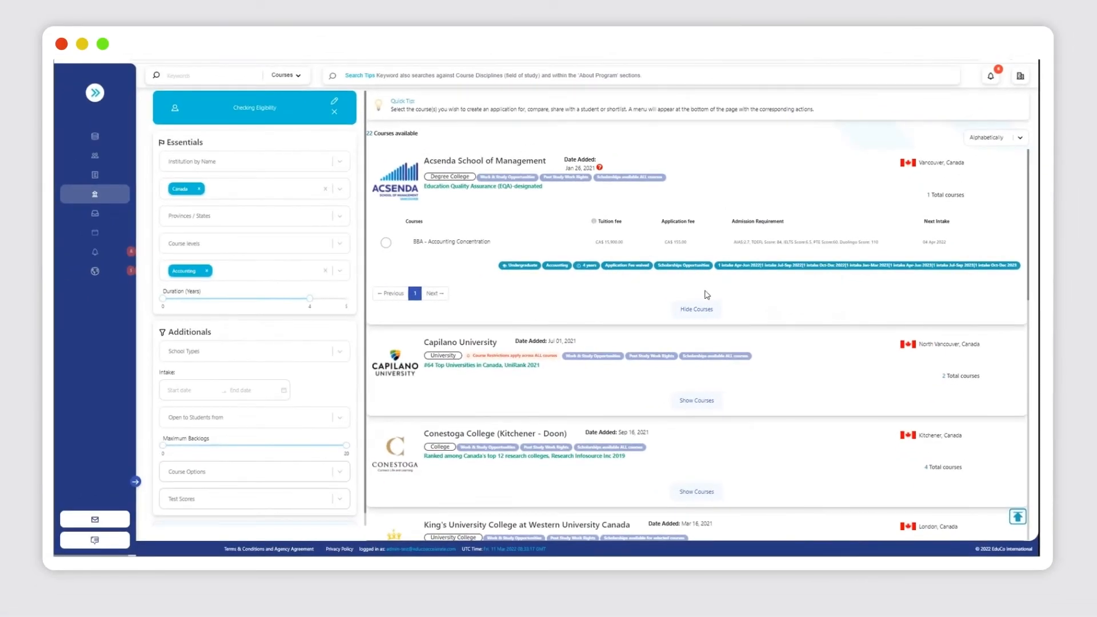
left_click(696, 308)
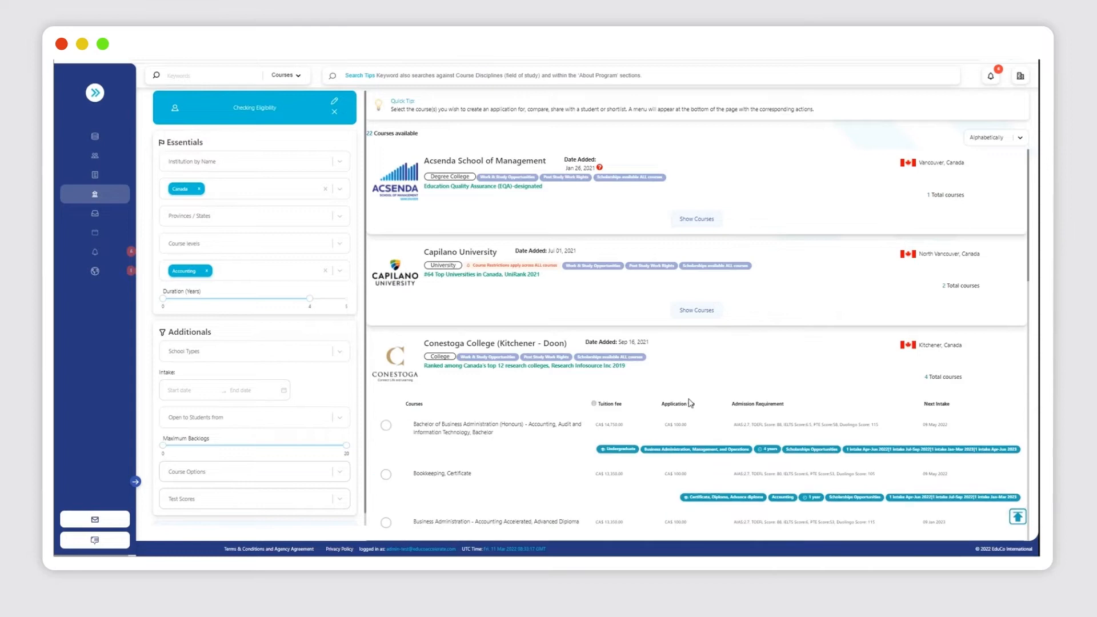
- Under Additionals > Course Options, require courses with scholarship opportunities (Yes)
scroll("down", 3)
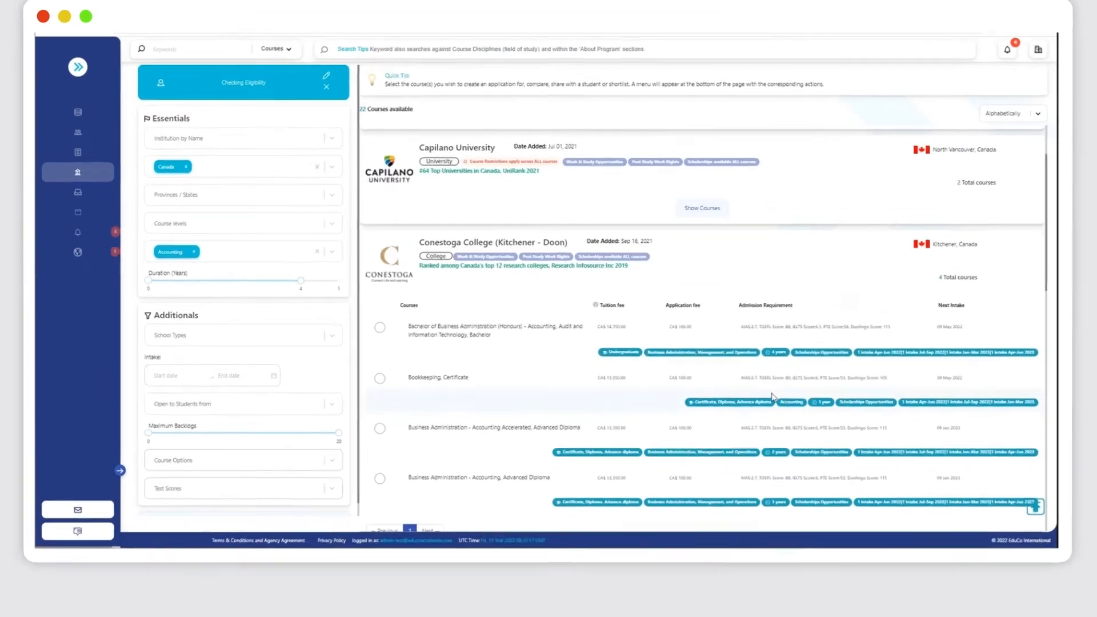
scroll("down", 3)
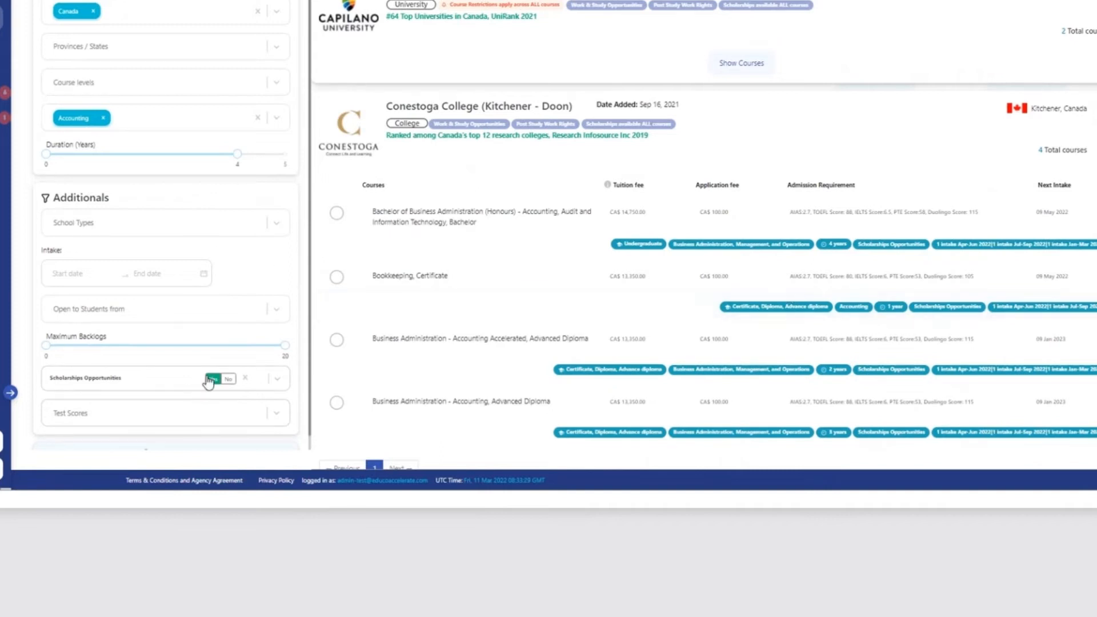
left_click(219, 378)
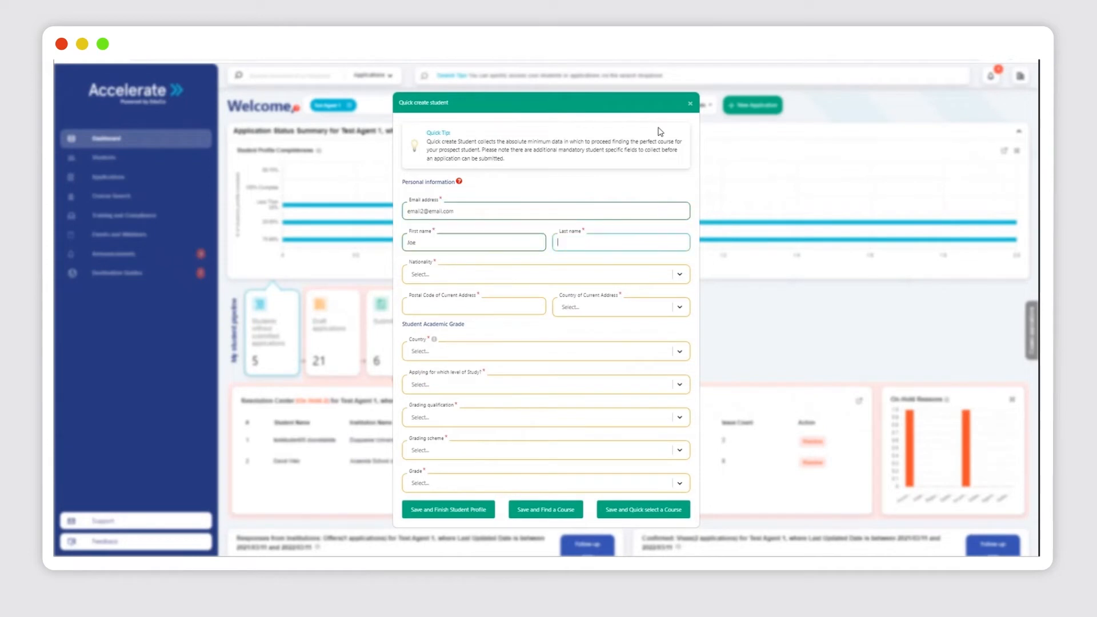
- Enter last name Bloggs, CISCE/ICSE qualification with 0-100 (40% Passing) scheme, then Save and Find a Course
type("Bloggs")
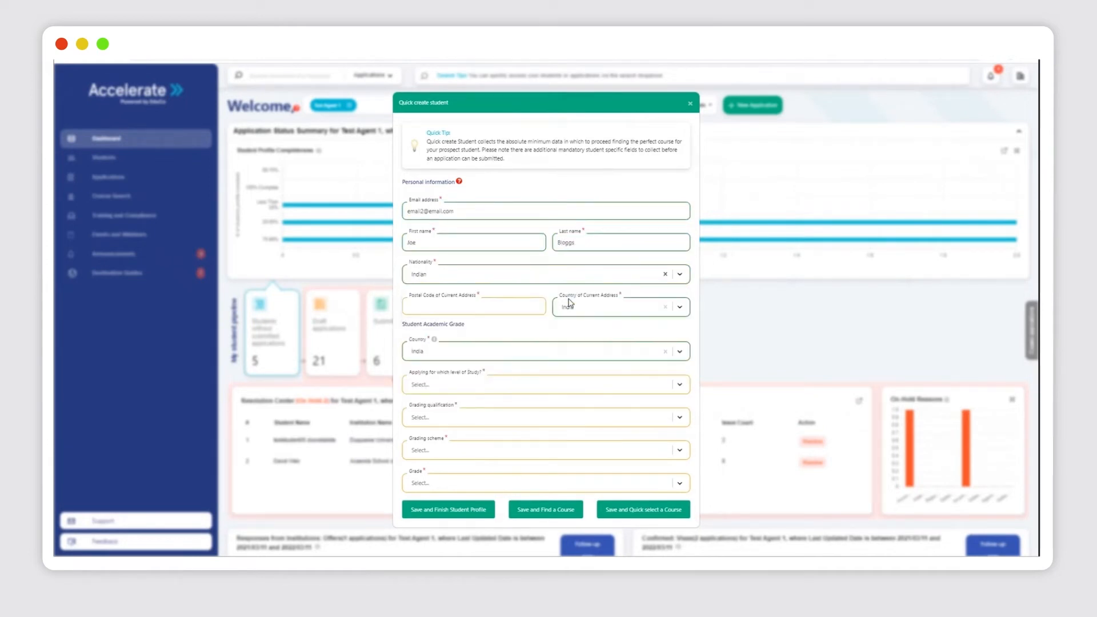
left_click(545, 417)
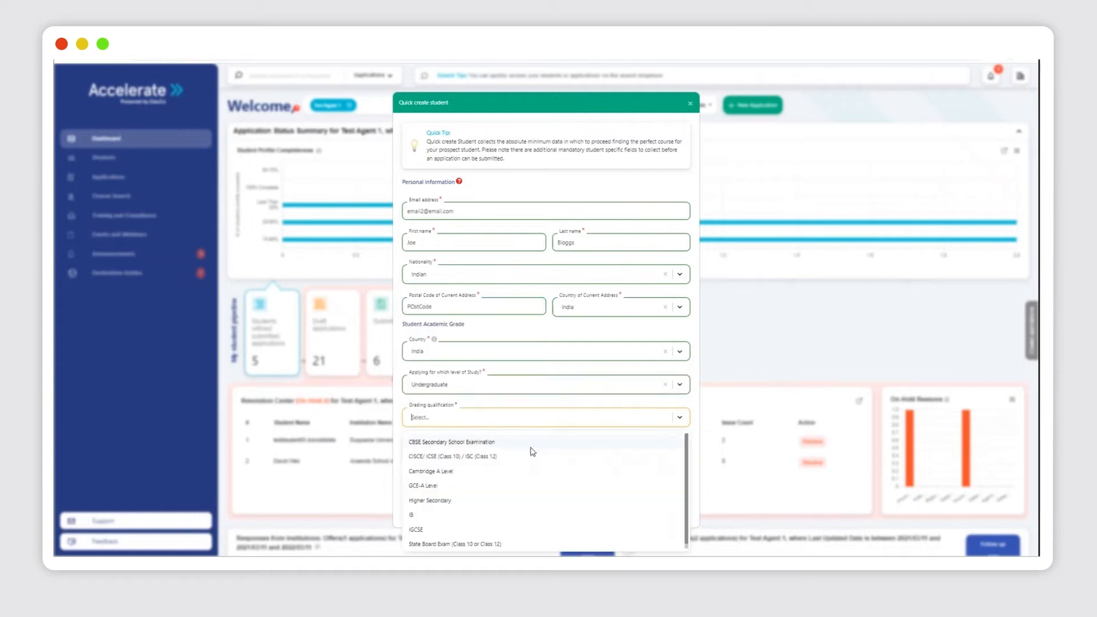
left_click(452, 456)
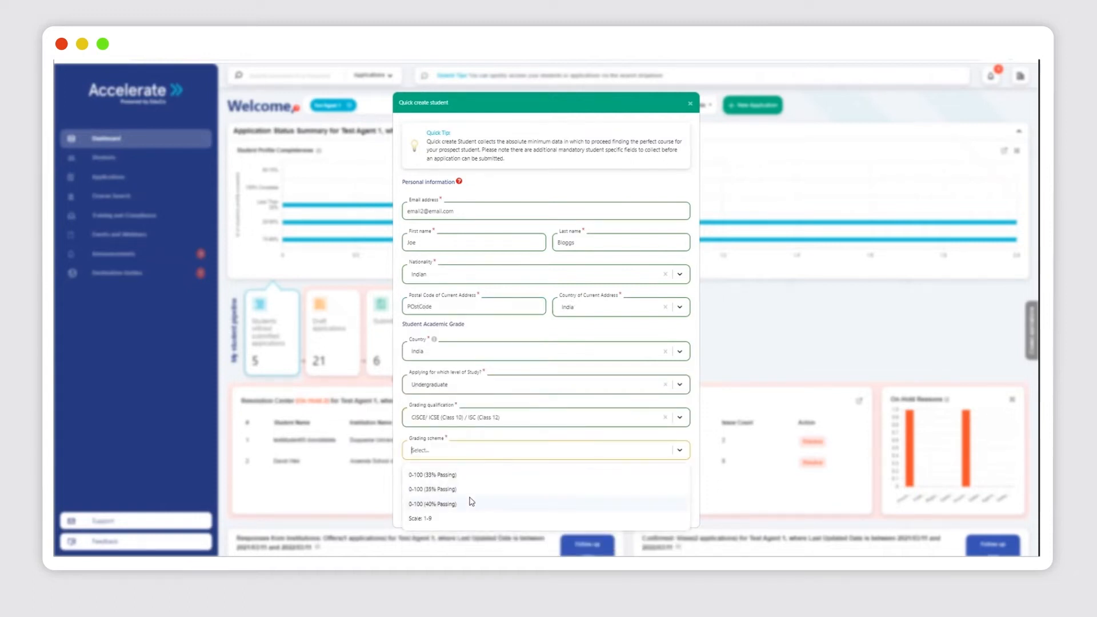
left_click(432, 503)
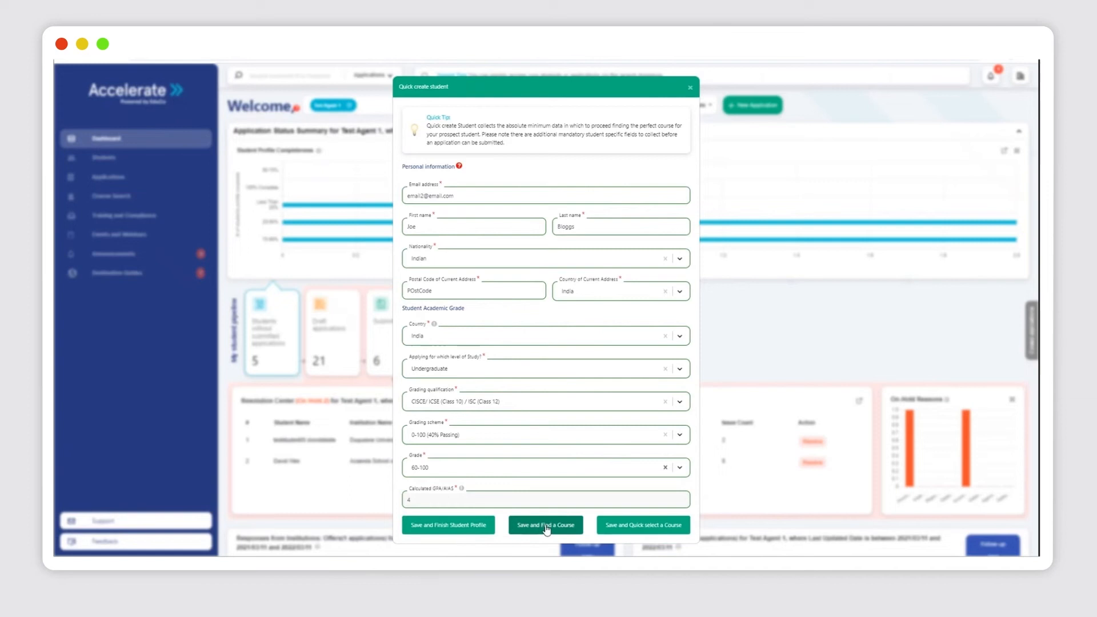
left_click(545, 524)
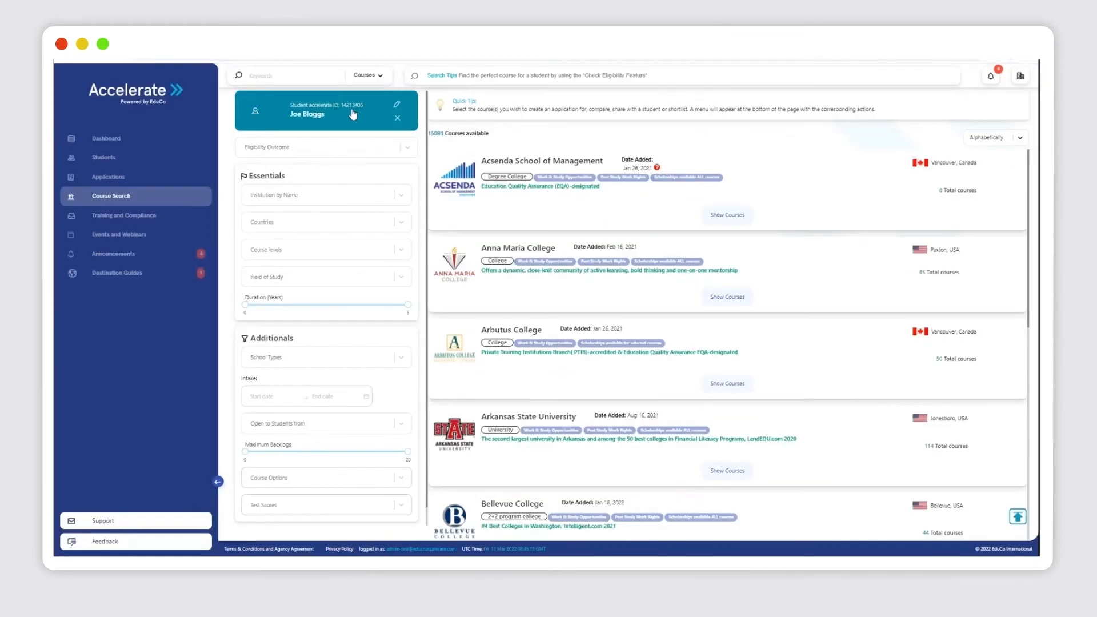
- List Acsenda's courses and set Eligibility Outcome to Good and Easy
left_click(727, 215)
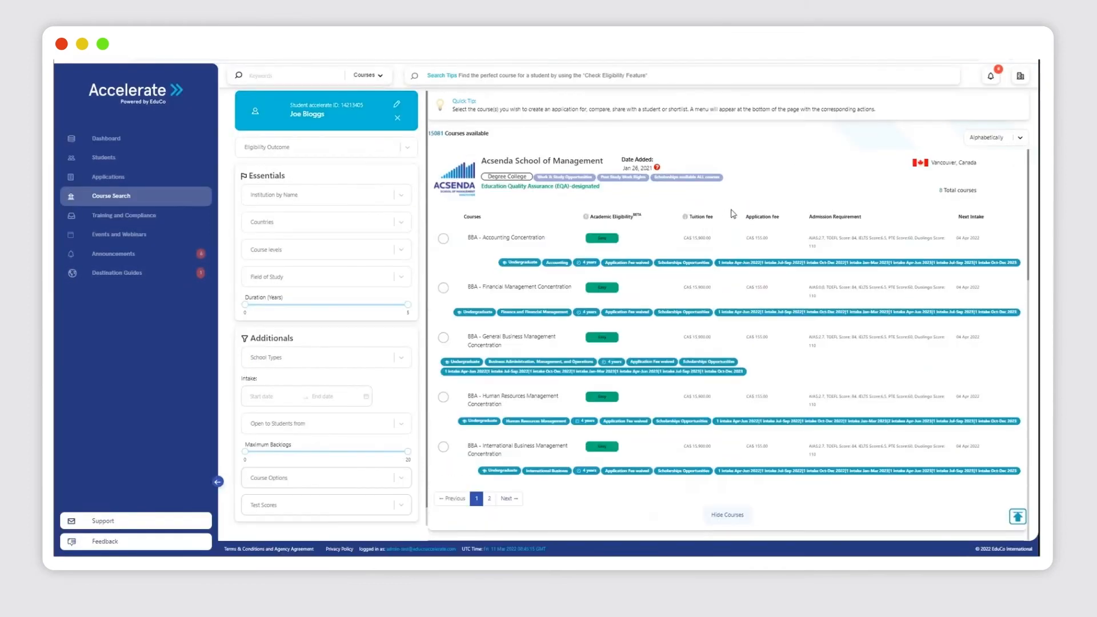
left_click(323, 148)
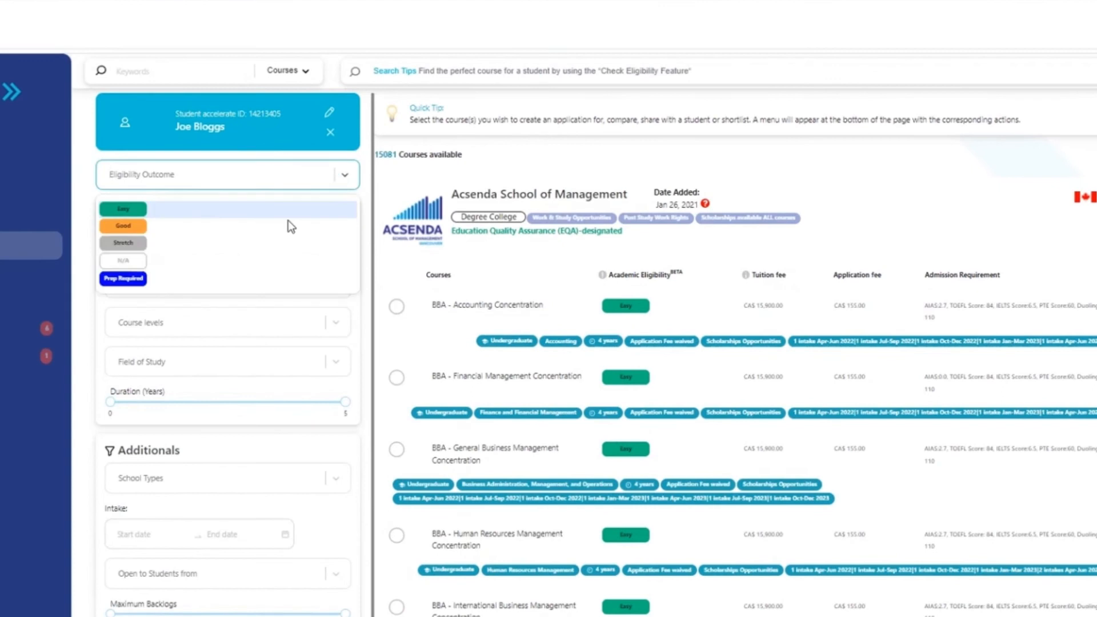
left_click(122, 225)
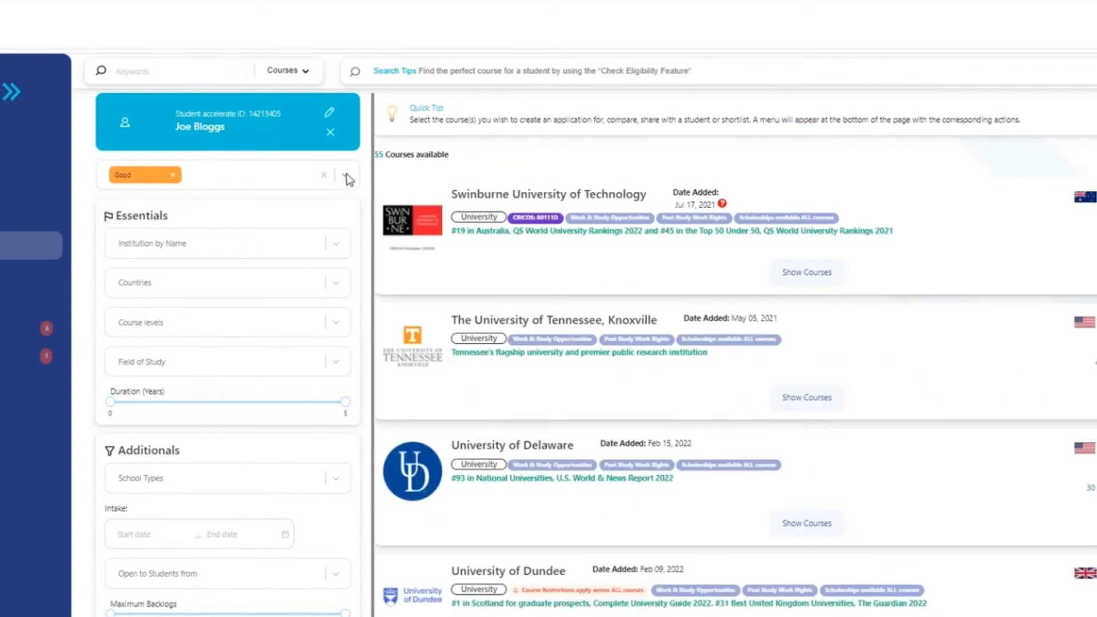
left_click(346, 174)
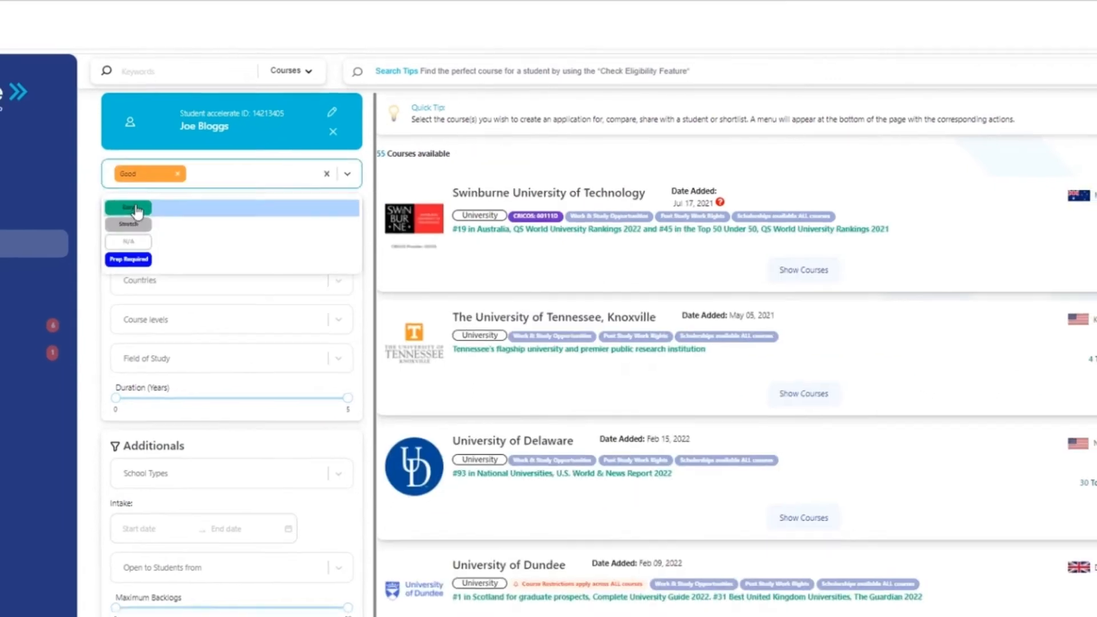
left_click(128, 207)
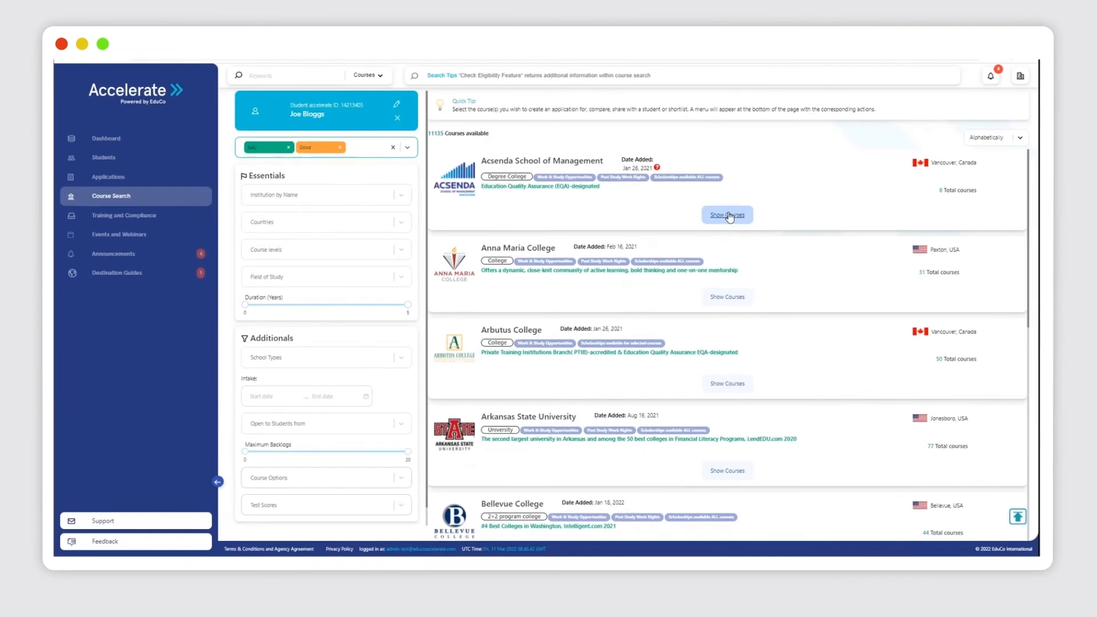
- Select BBA Financial Management and an Anna Maria College course, Compare and Share, then Save and Finish Student Profile
left_click(727, 215)
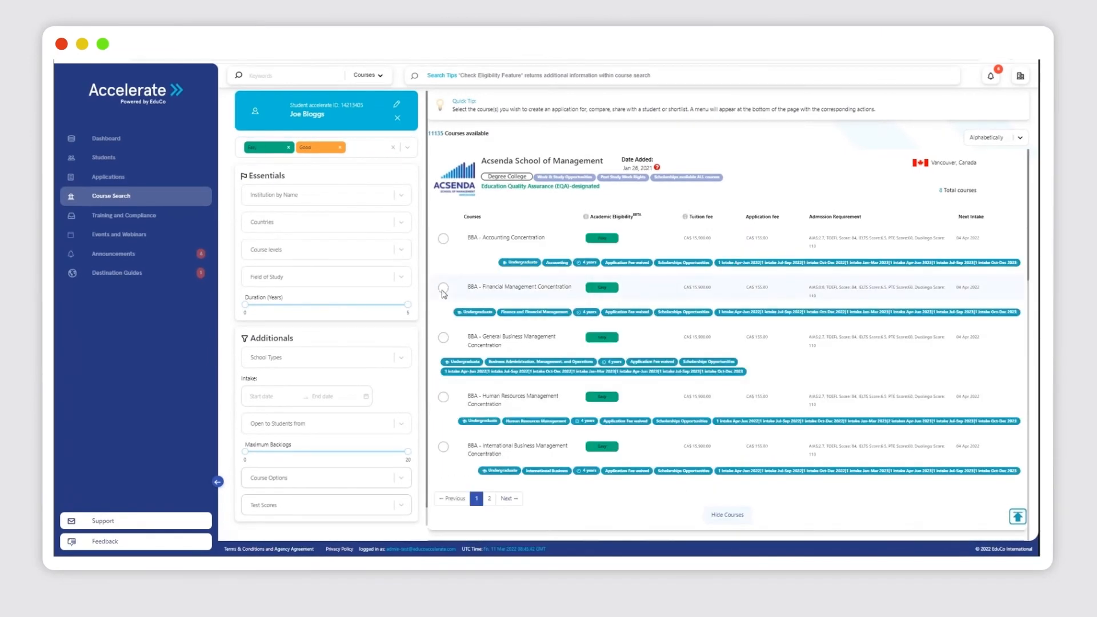
left_click(444, 286)
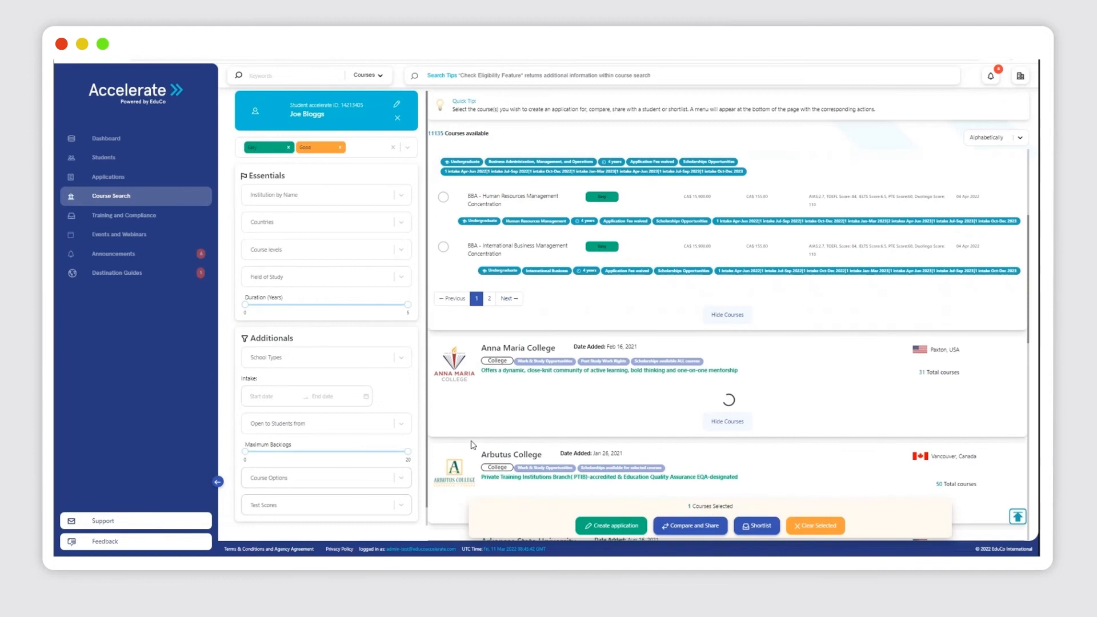
left_click(689, 525)
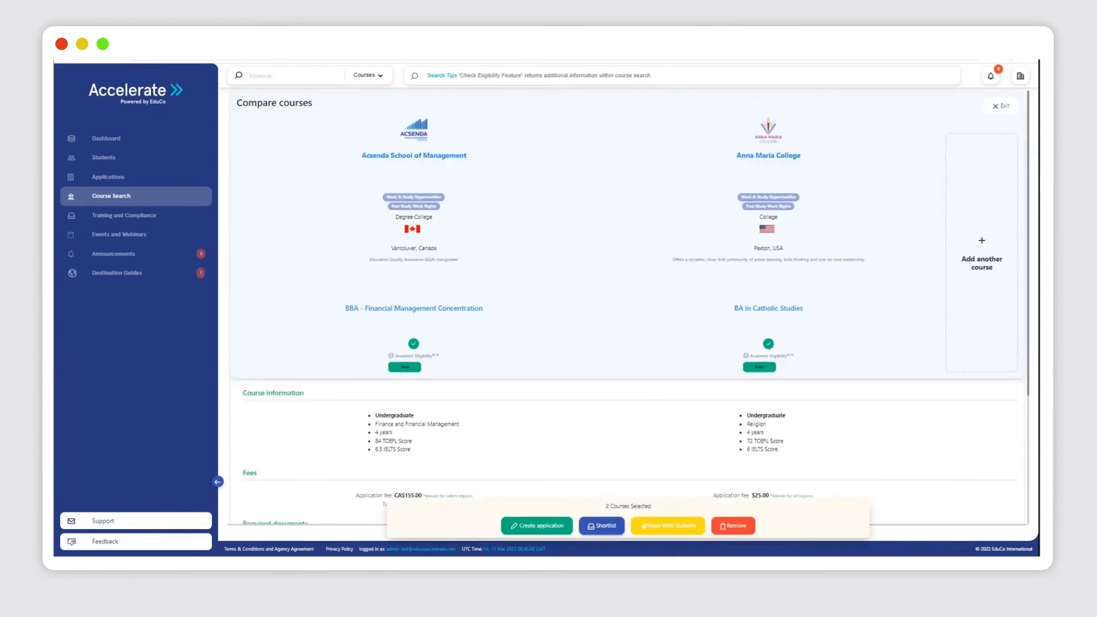
left_click(999, 105)
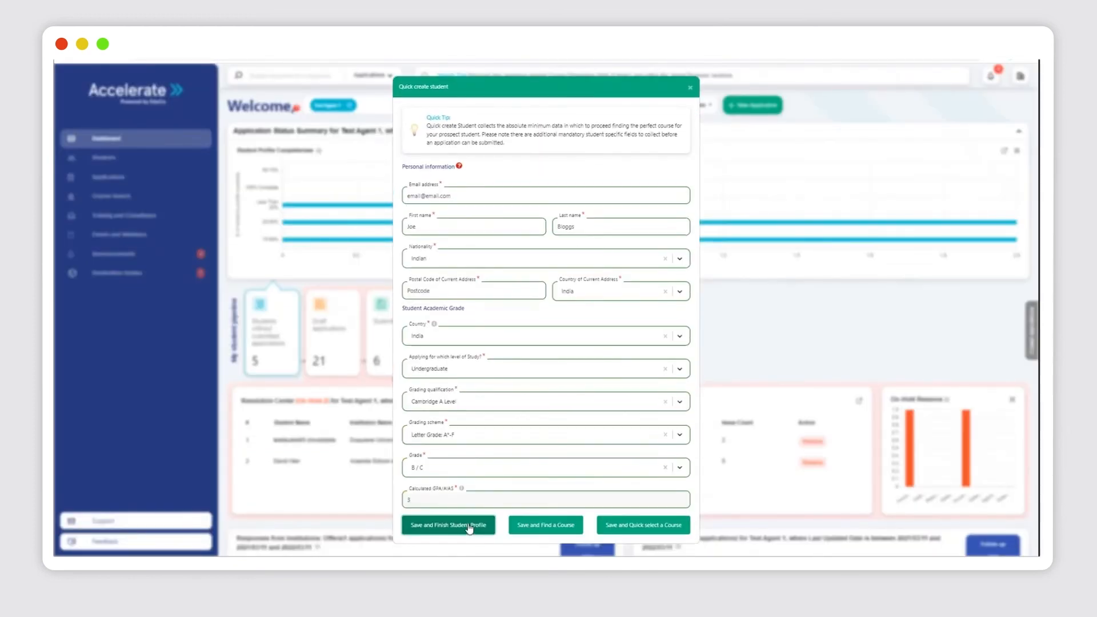
left_click(448, 524)
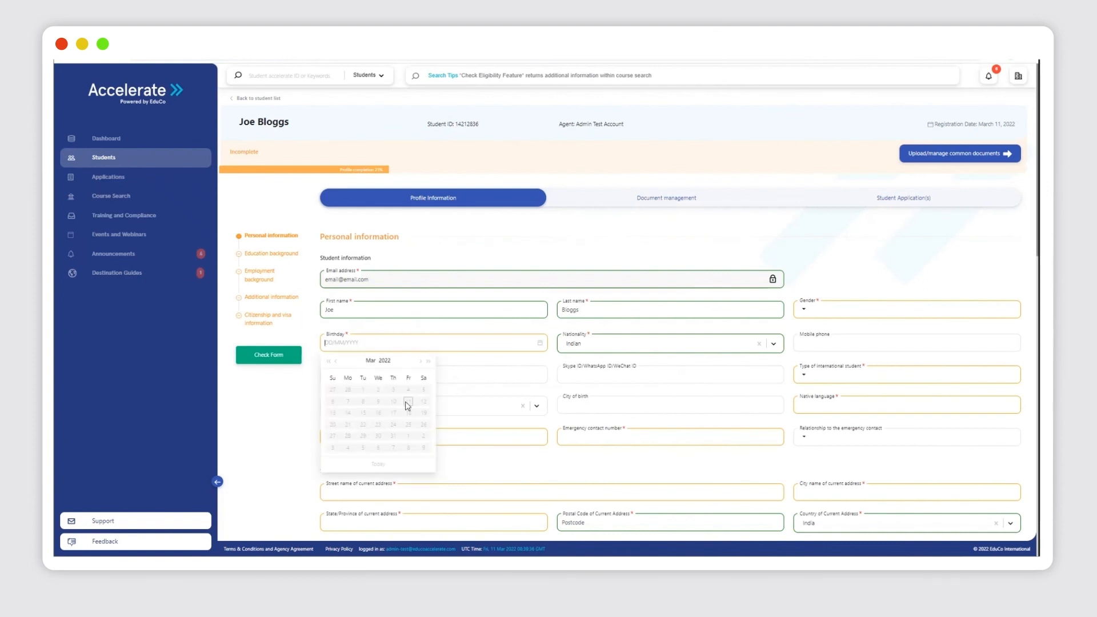